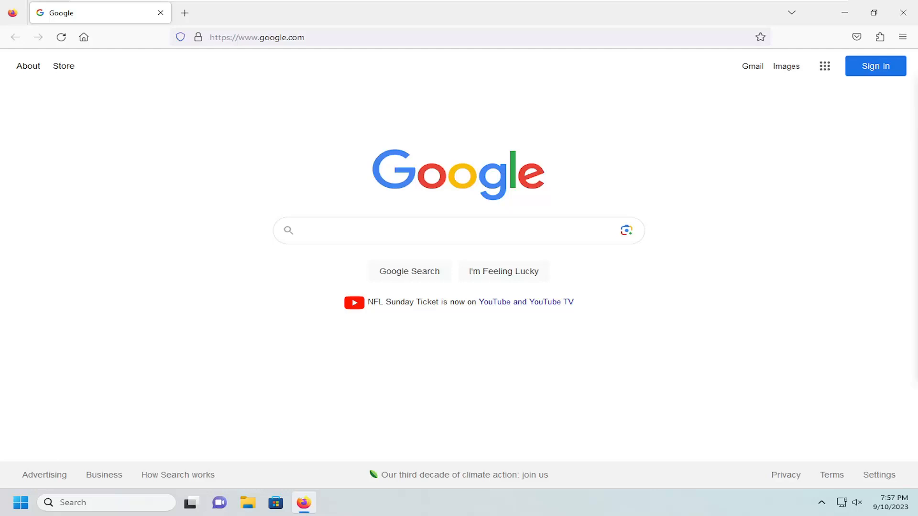
mouse_move(660, 151)
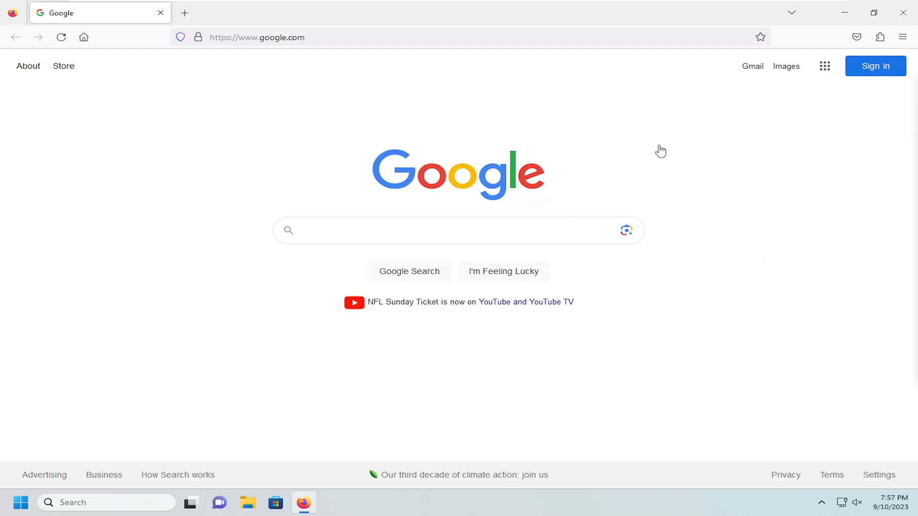
mouse_move(902, 36)
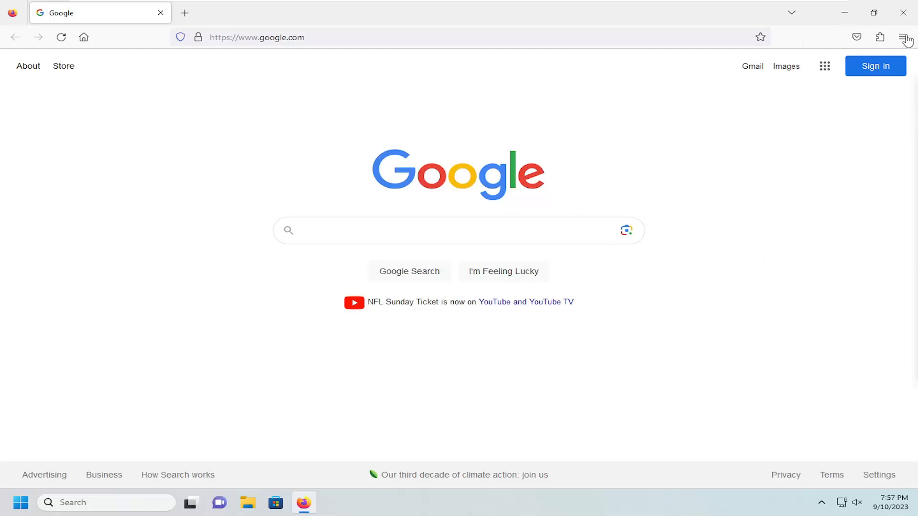
Step: Open Firefox Settings from the application menu
click(903, 37)
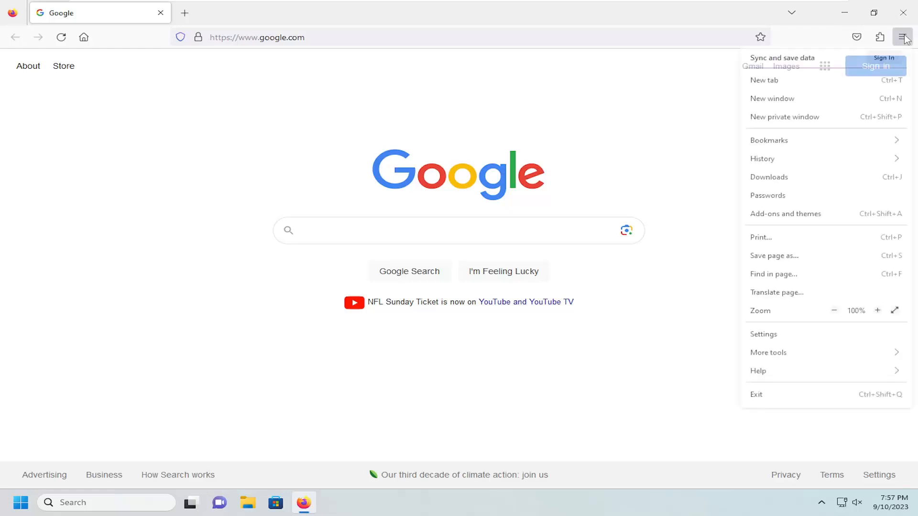
mouse_move(759, 335)
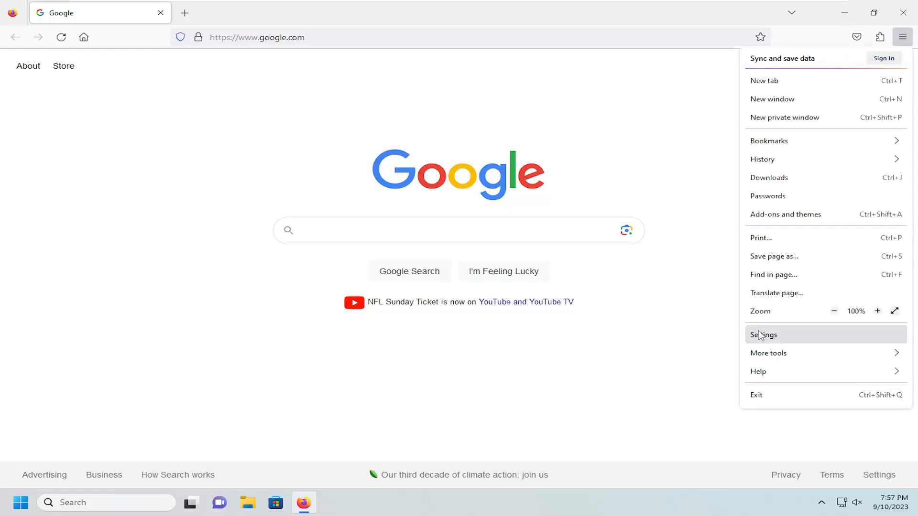
click(763, 334)
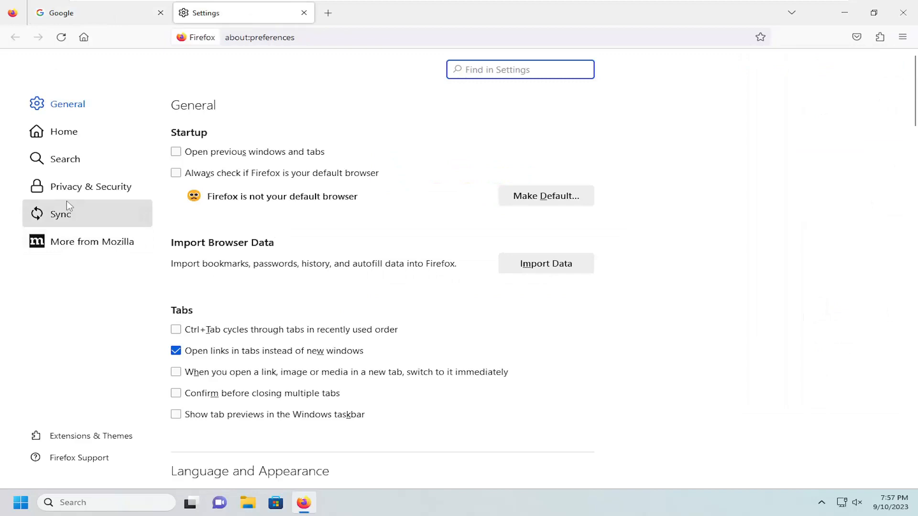
mouse_move(71, 190)
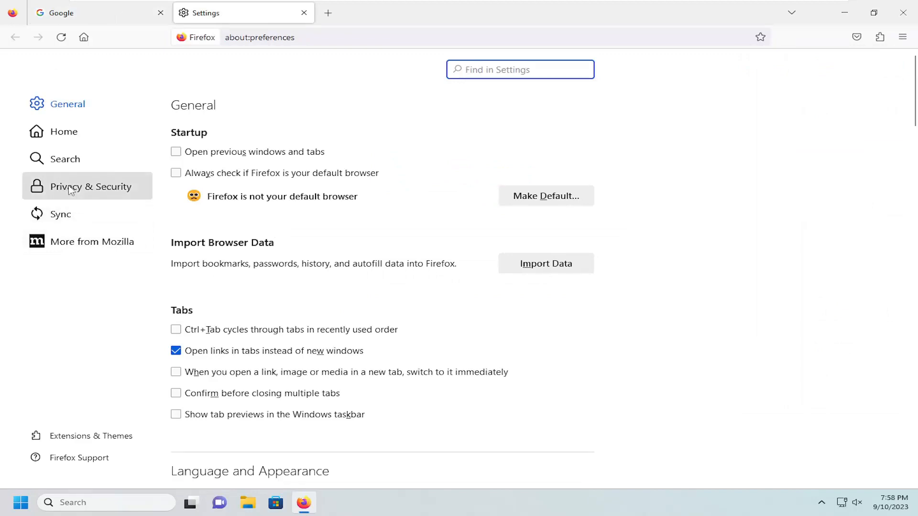
Step: Show Privacy & Security settings, scrolled down to the Permissions list
click(91, 186)
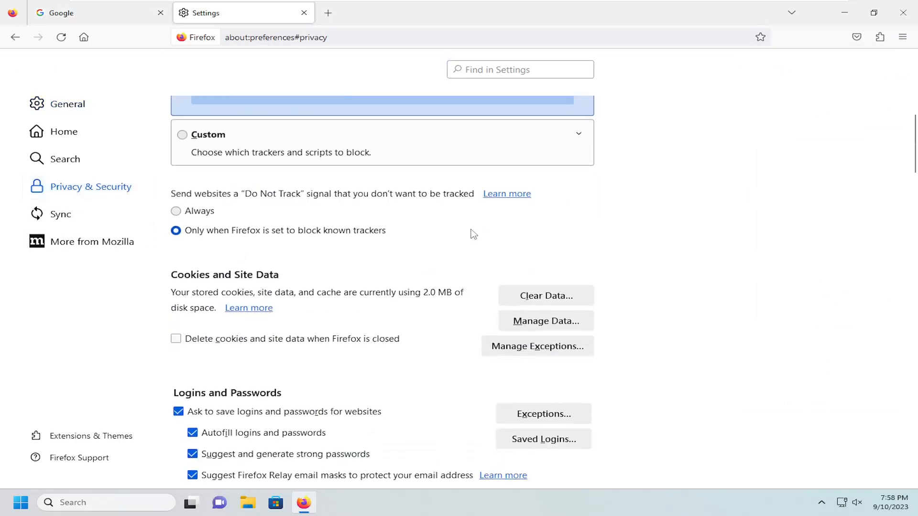
scroll(down, 3)
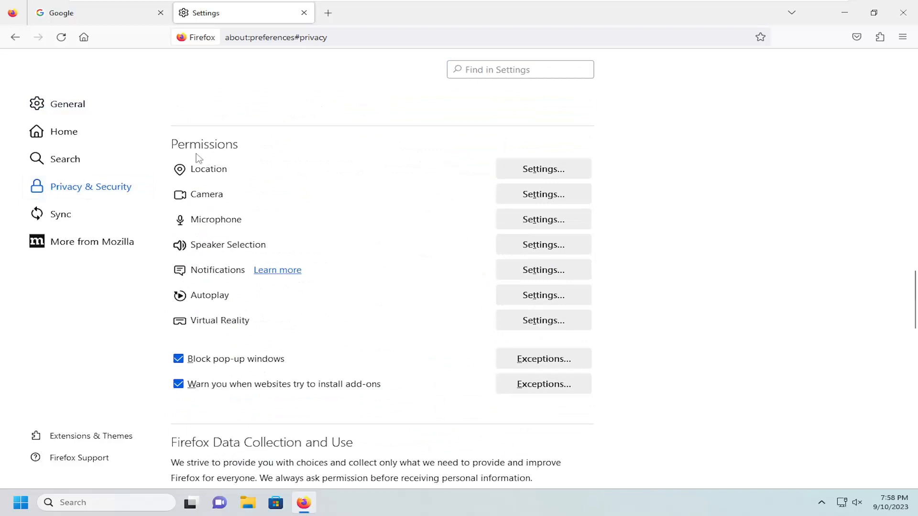
mouse_move(214, 308)
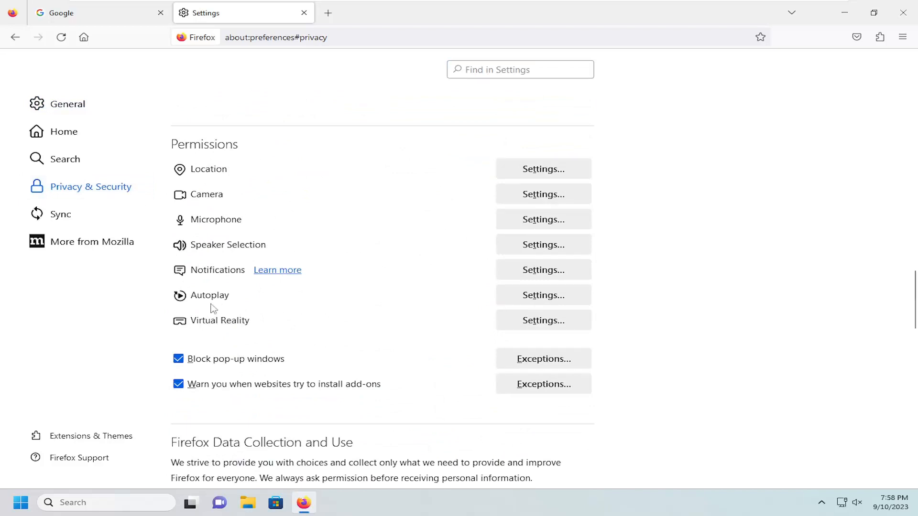
mouse_move(551, 298)
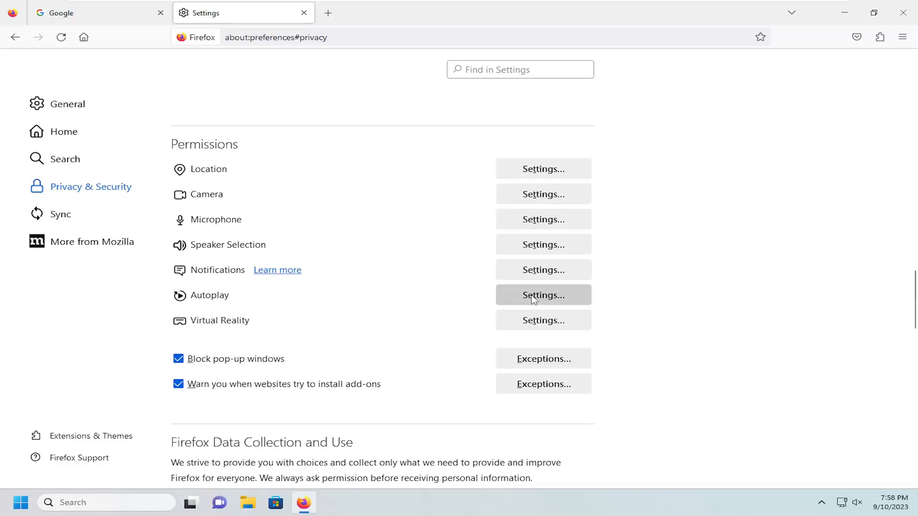
Step: Open Autoplay settings and keep Block Audio as the default for all websites
click(543, 295)
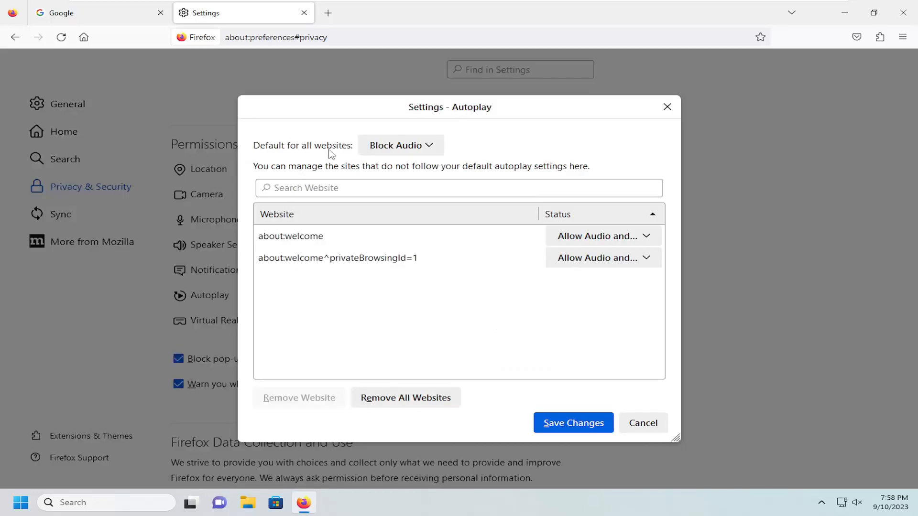
click(400, 145)
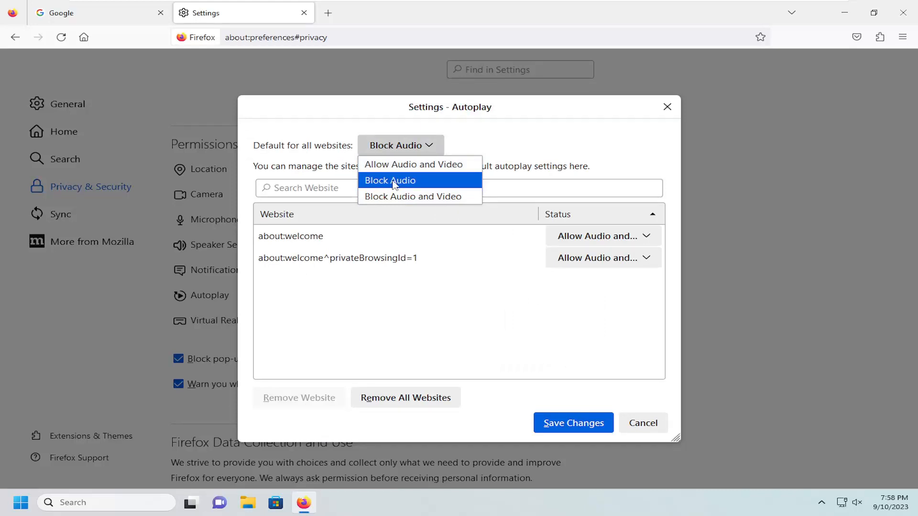
mouse_move(418, 205)
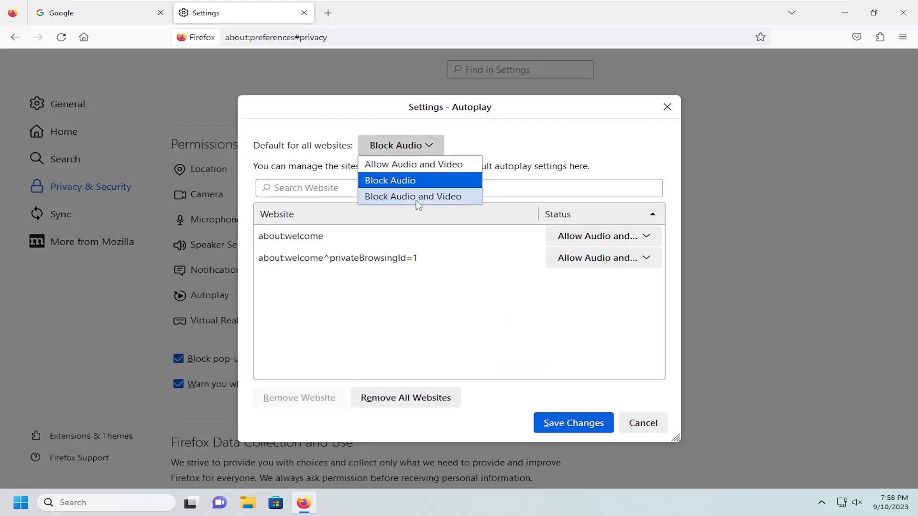
mouse_move(411, 182)
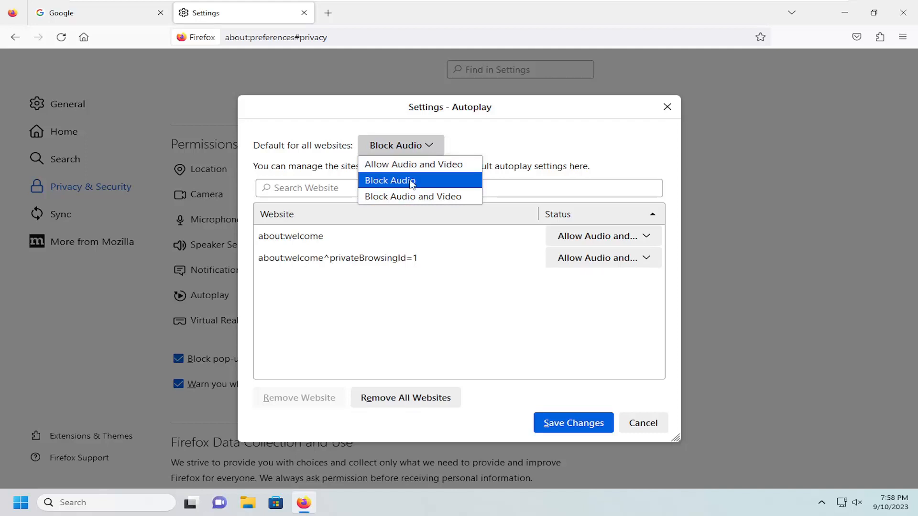
click(390, 181)
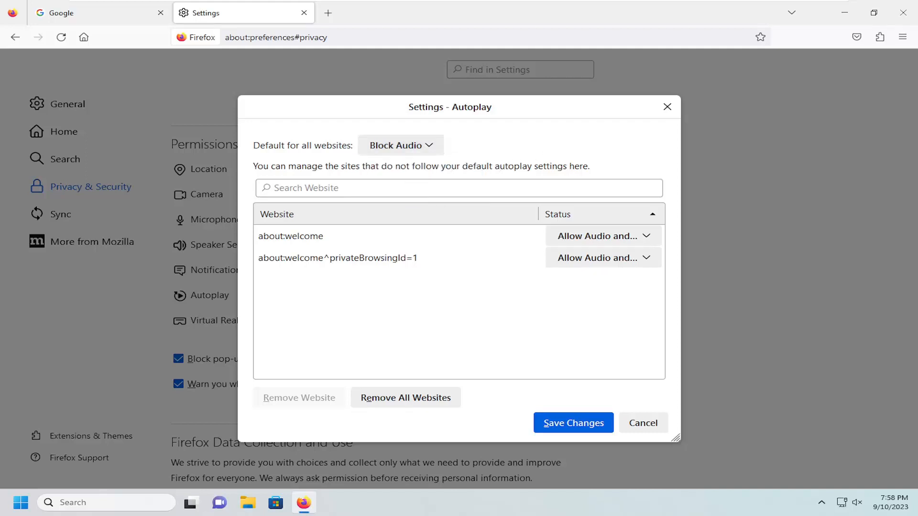
mouse_move(307, 268)
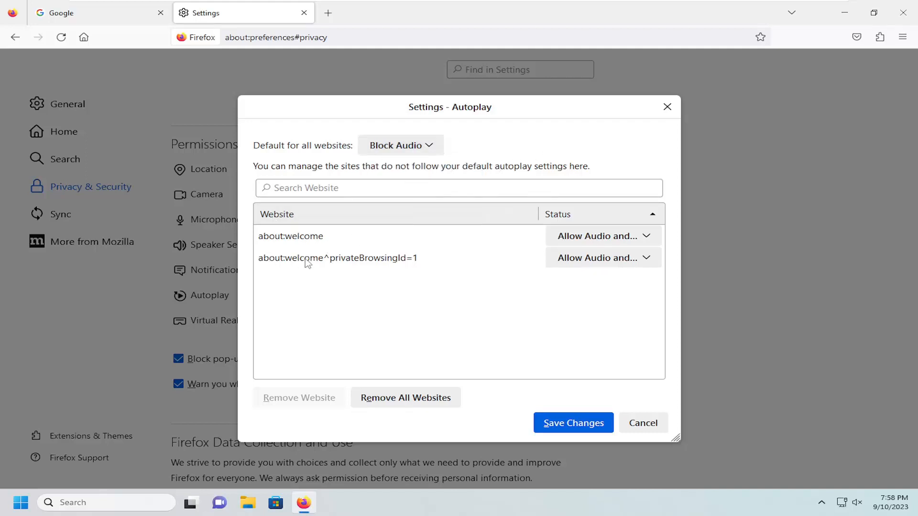
mouse_move(590, 246)
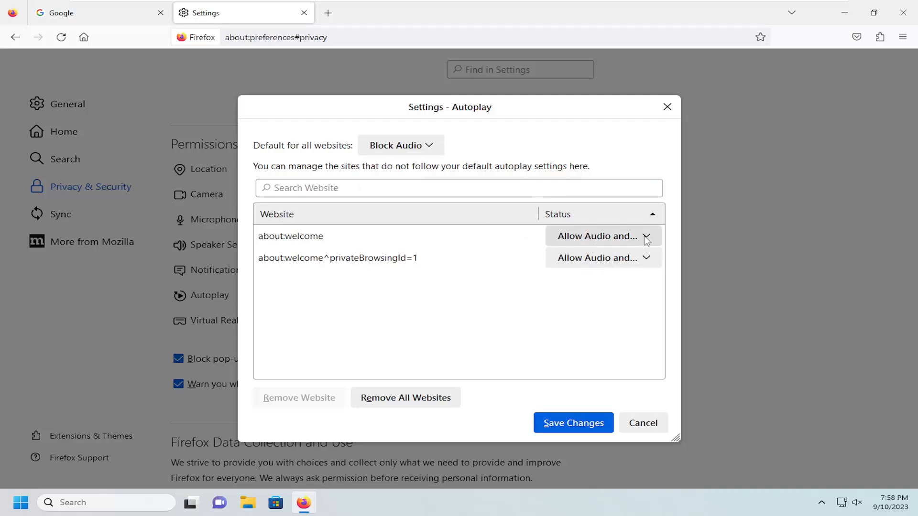
mouse_move(294, 247)
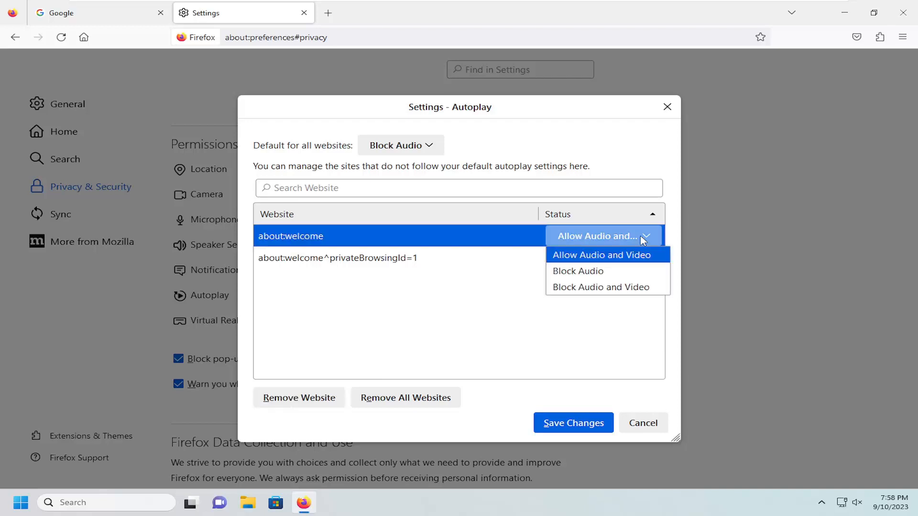
Step: Keep the private welcome page on Allow Audio and Video, and make that the default for all websites
click(602, 257)
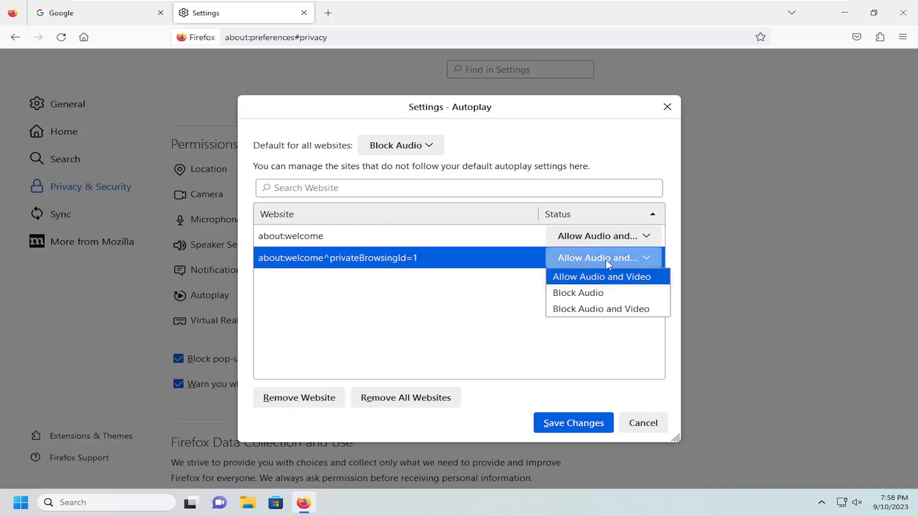
click(601, 276)
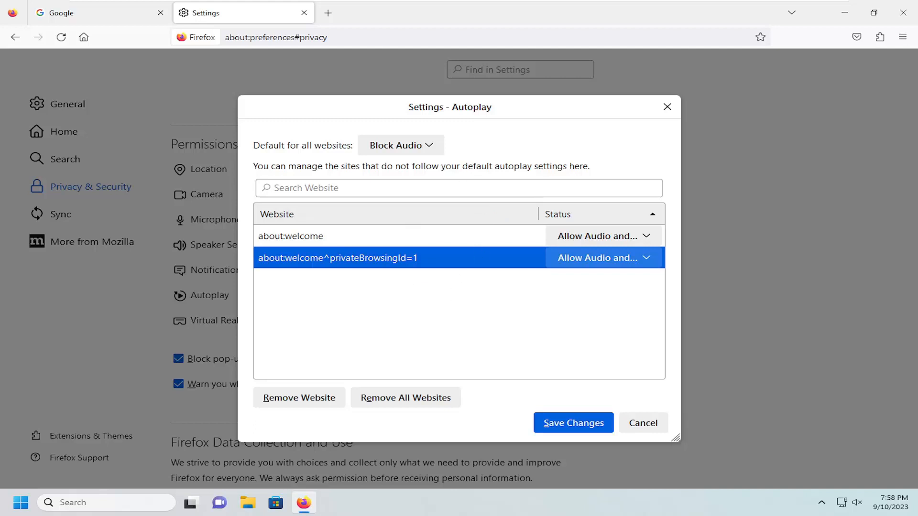
mouse_move(233, 218)
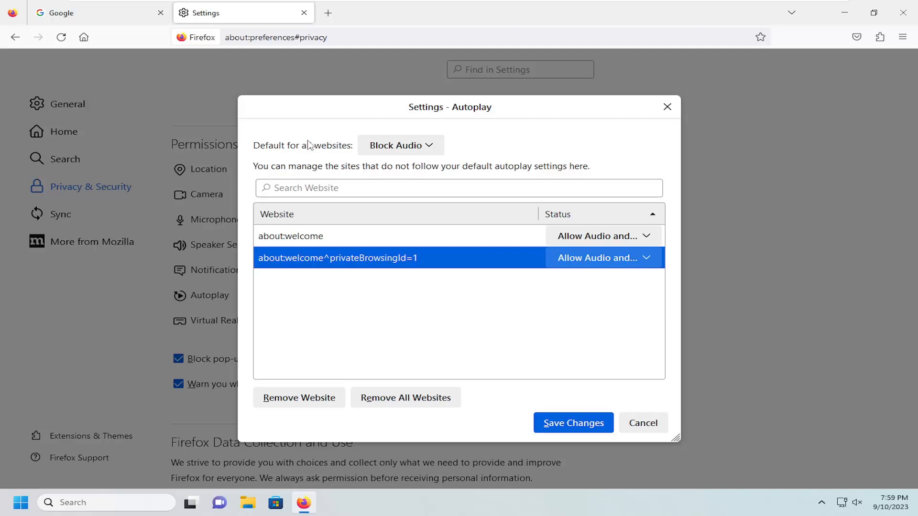
mouse_move(362, 148)
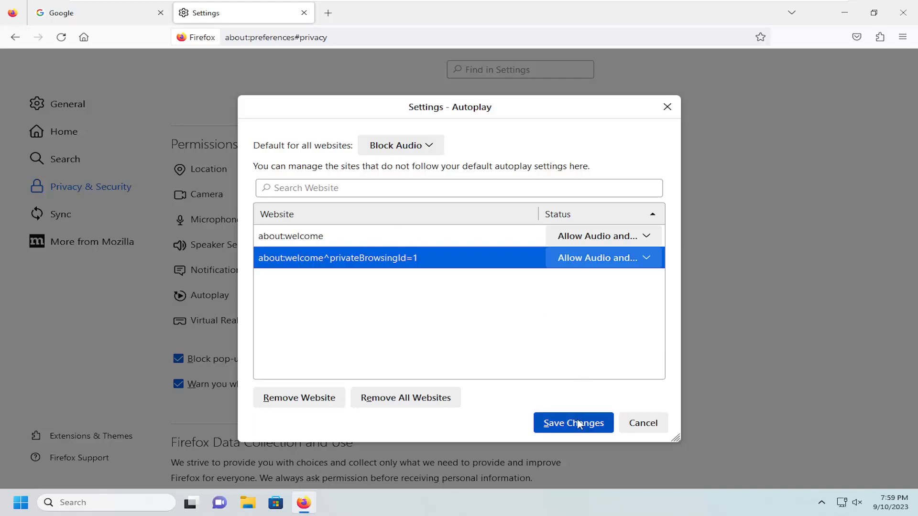
click(400, 145)
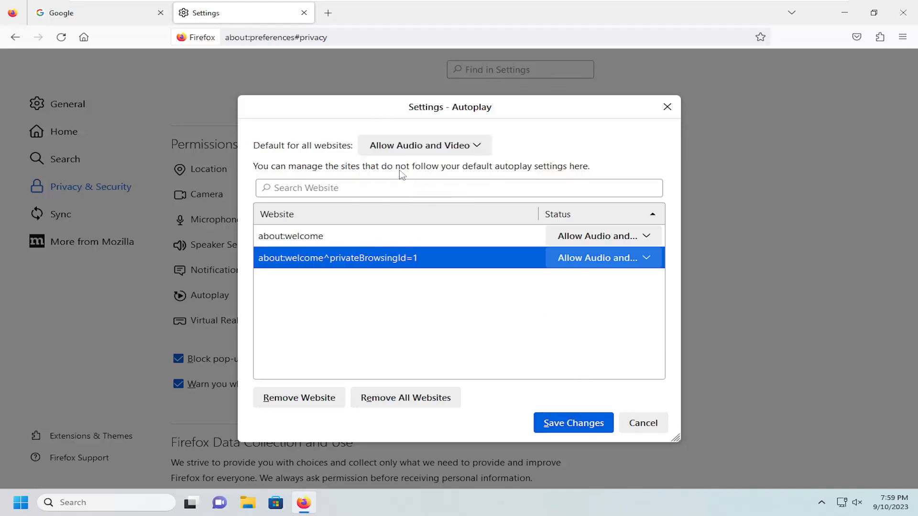